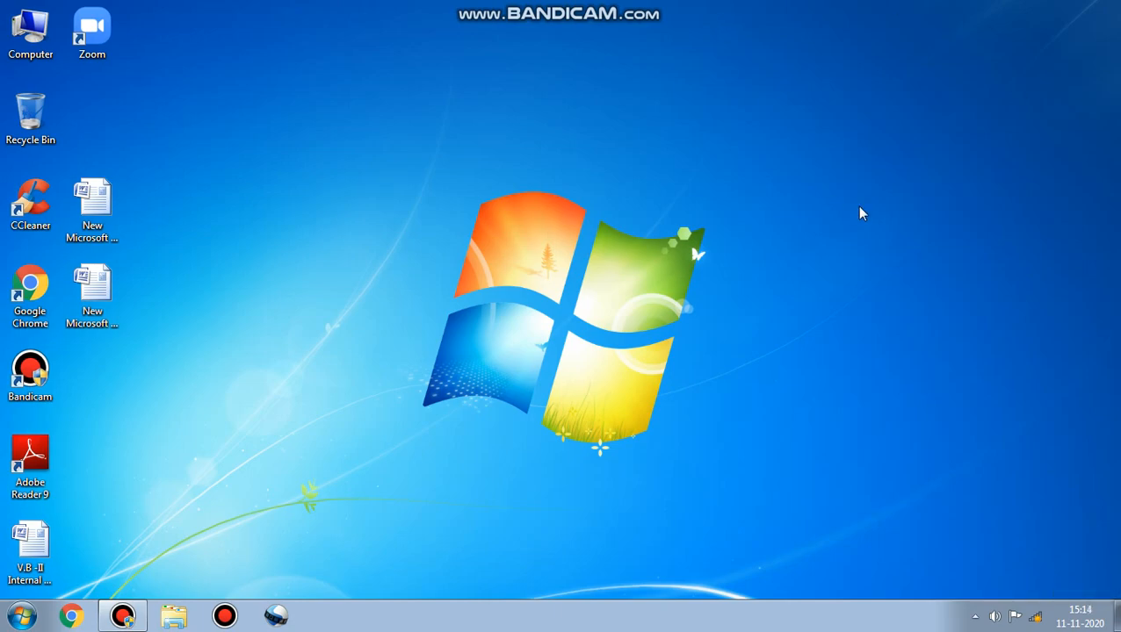
mouse_move(885, 215)
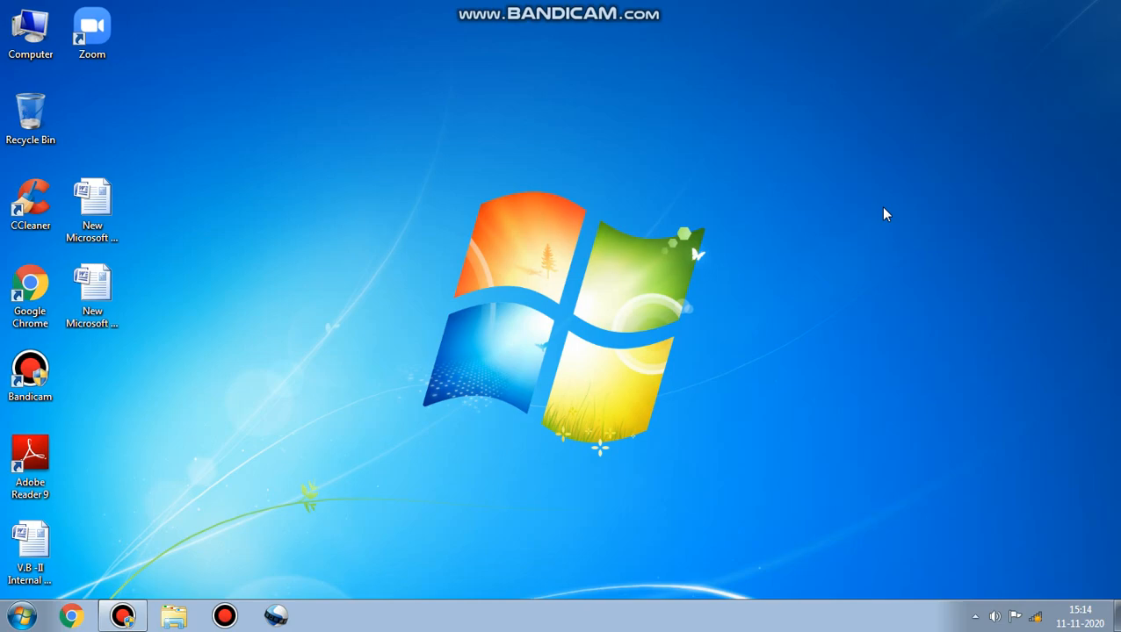
mouse_move(879, 225)
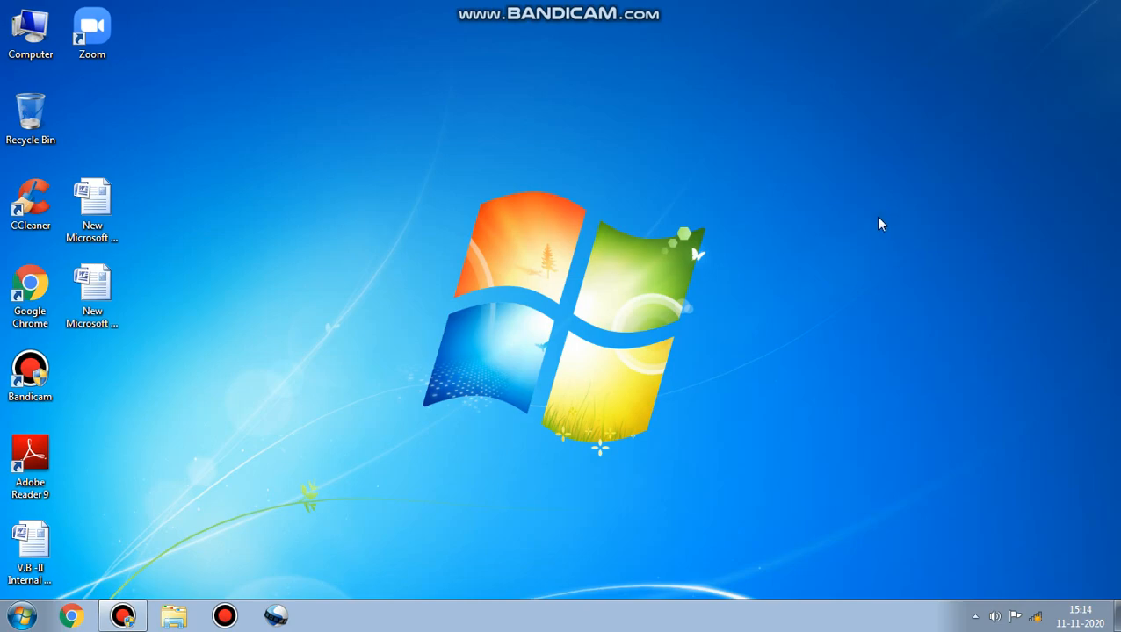
mouse_move(757, 253)
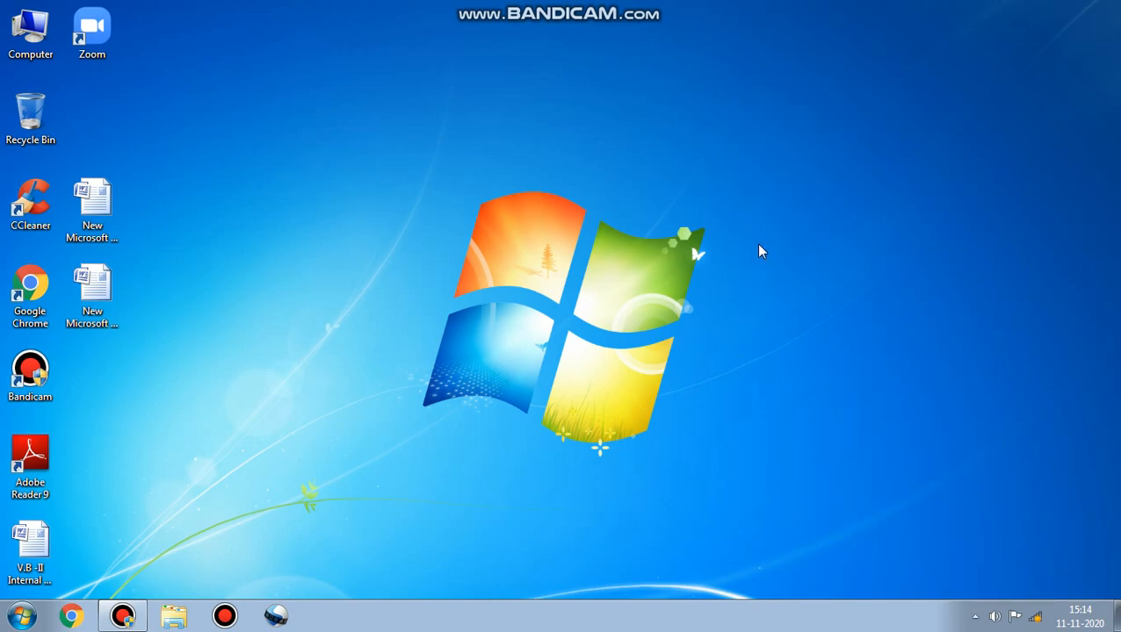
mouse_move(744, 204)
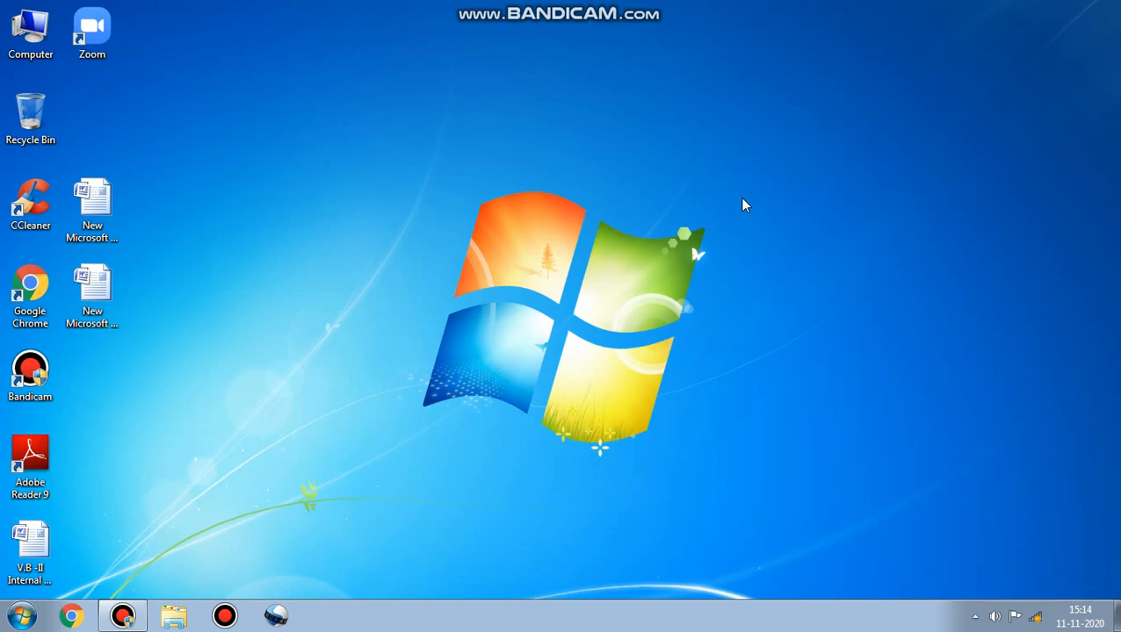
mouse_move(589, 207)
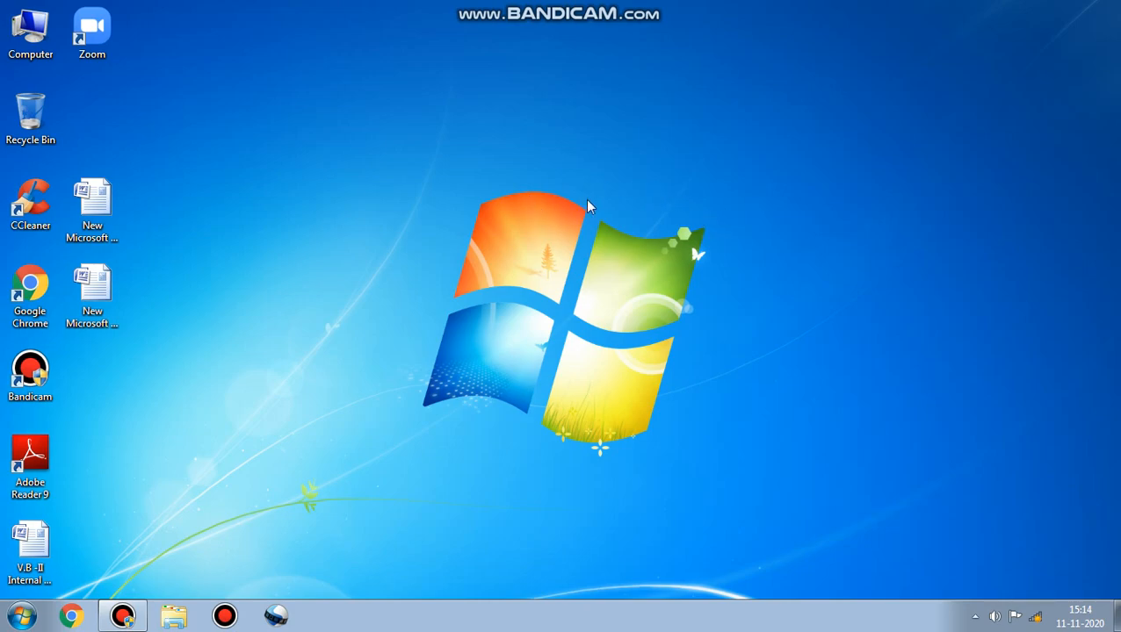
Step: Launch On-Screen Keyboard from the Start menu search for "on screen"
click(16, 607)
text(ON SCRE)
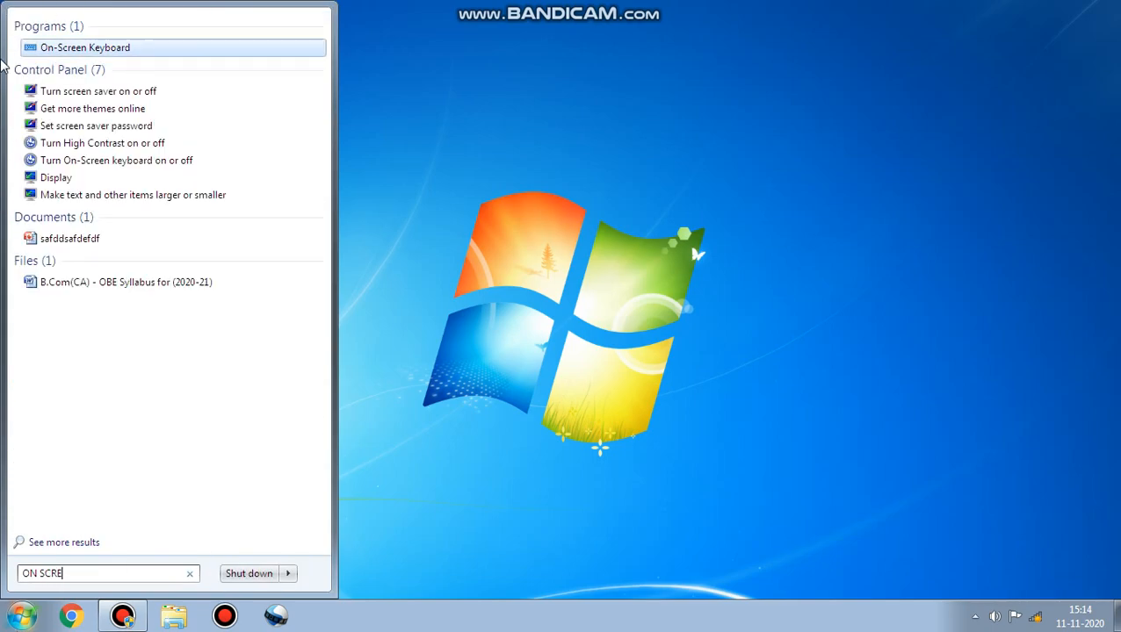
mouse_move(84, 51)
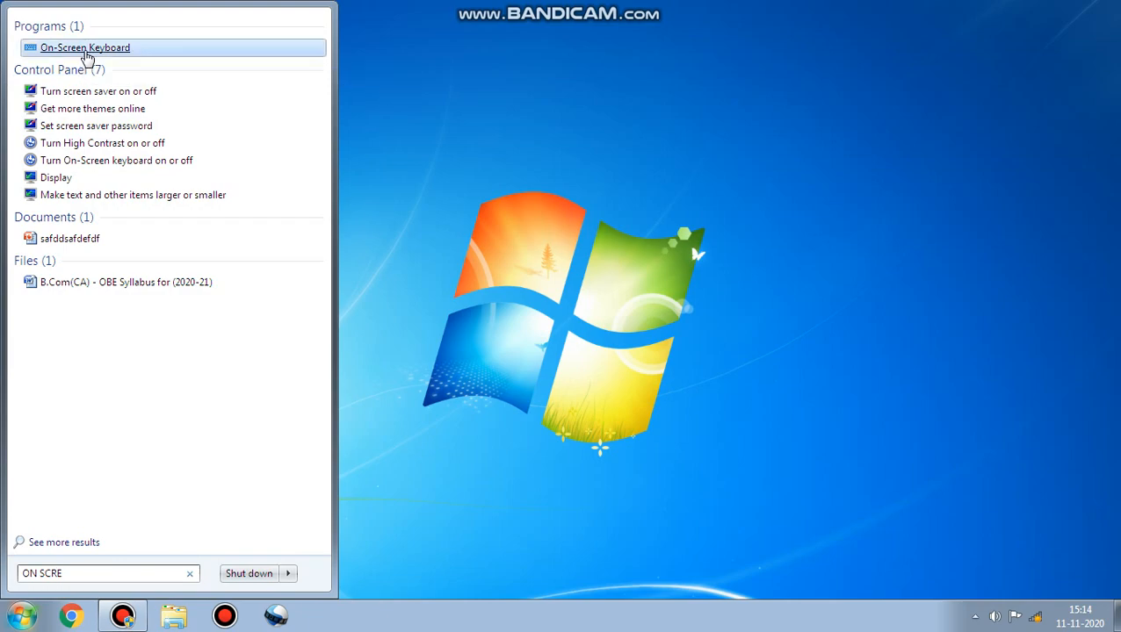
click(84, 45)
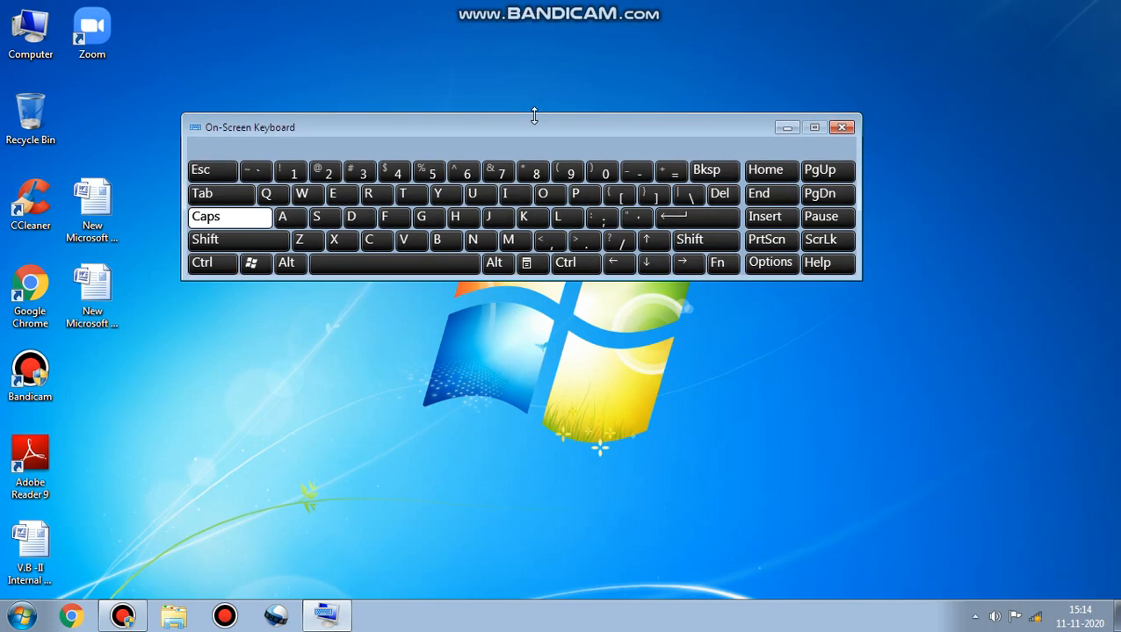
Step: Enlarge the keyboard window with bigger keys and reposition it on the desktop
drag(534, 127, 534, 155)
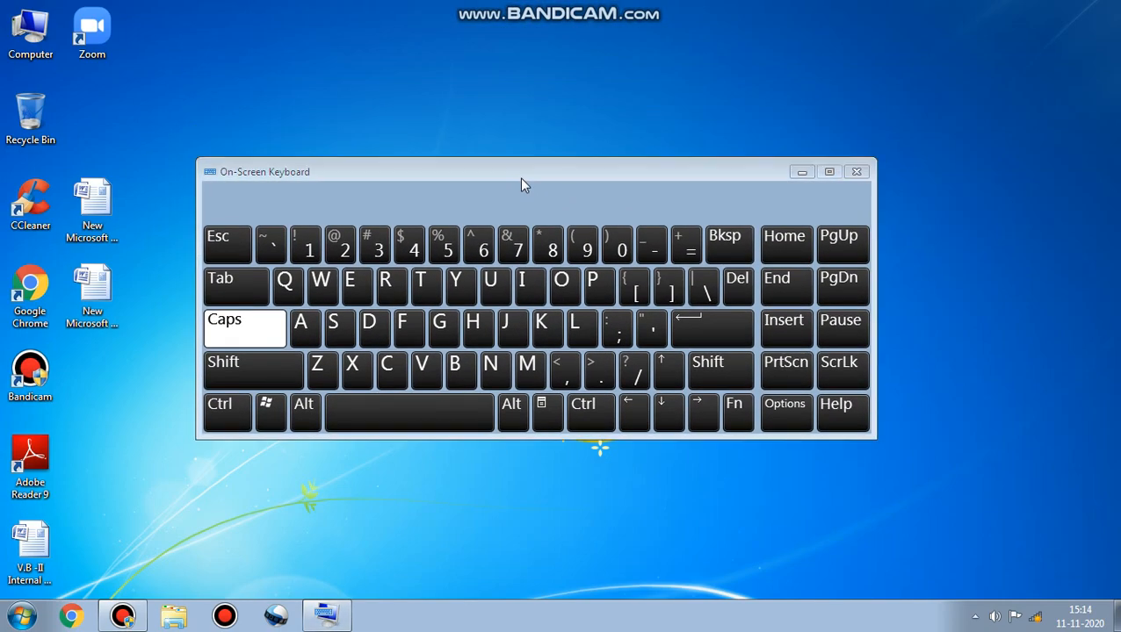
drag(524, 173, 499, 88)
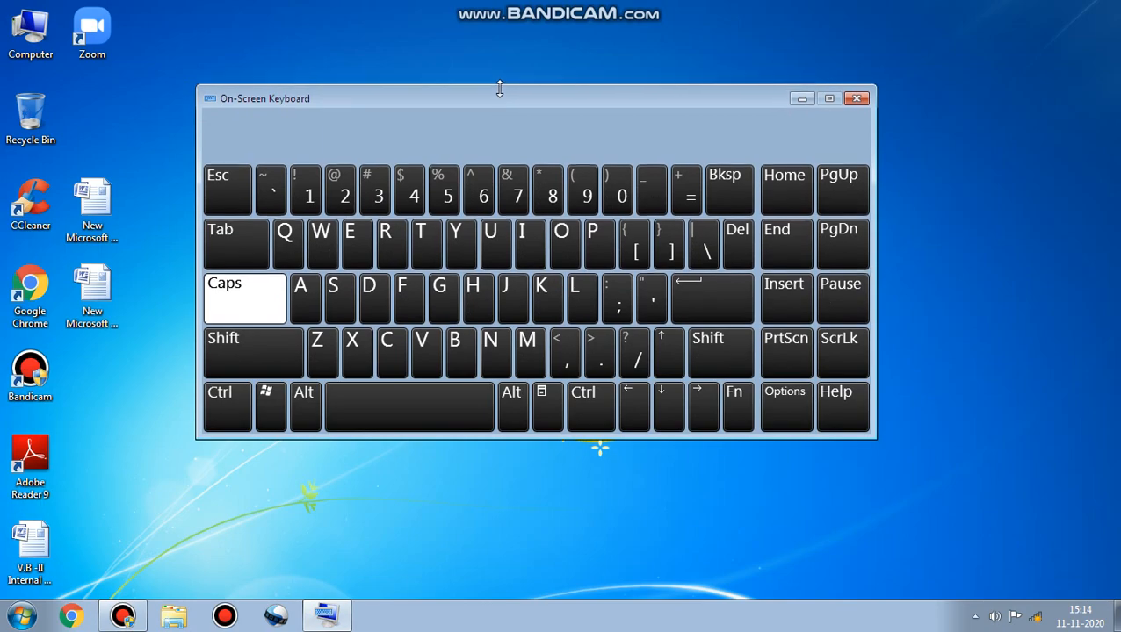
drag(498, 88, 499, 141)
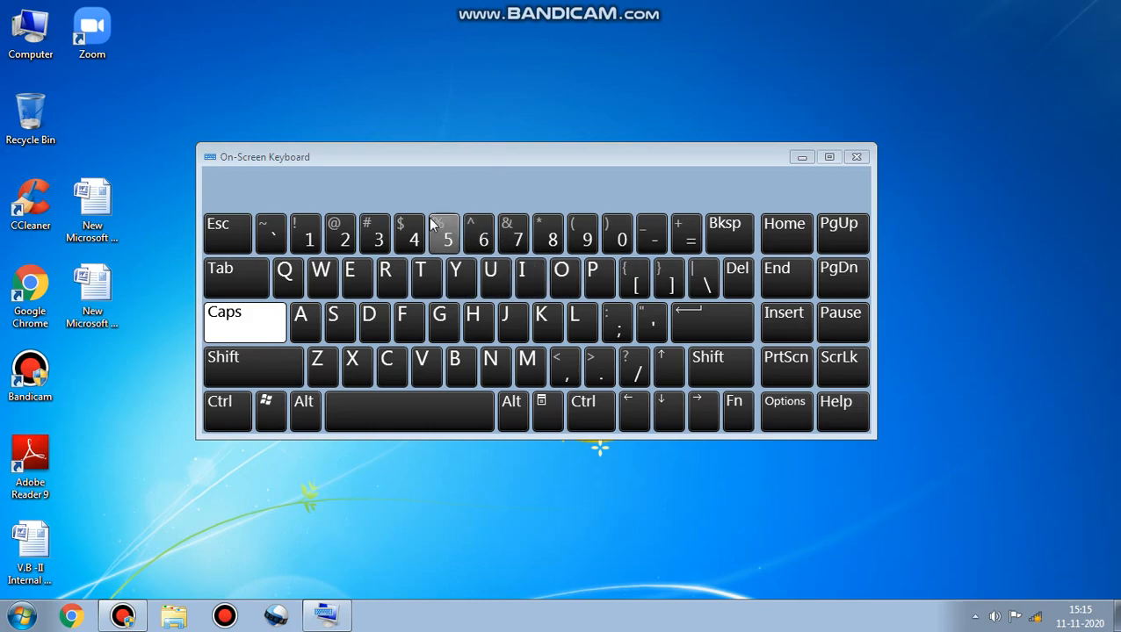
Step: Enter letters so suggestions EYES, EYED and EYEGLASSES appear above the keys
click(357, 278)
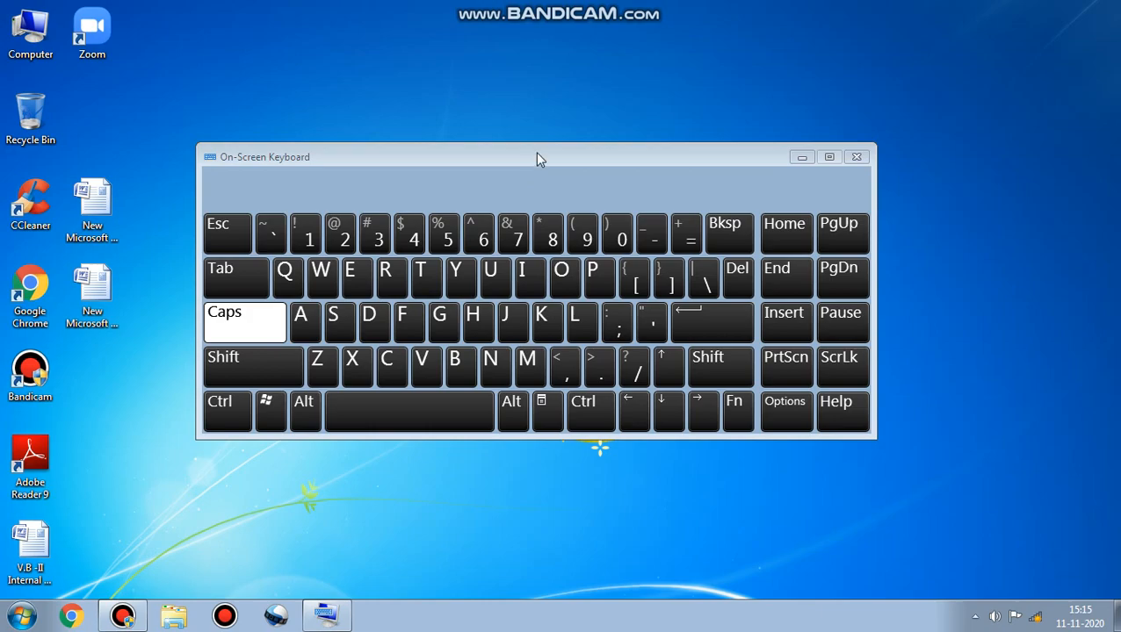
mouse_move(541, 148)
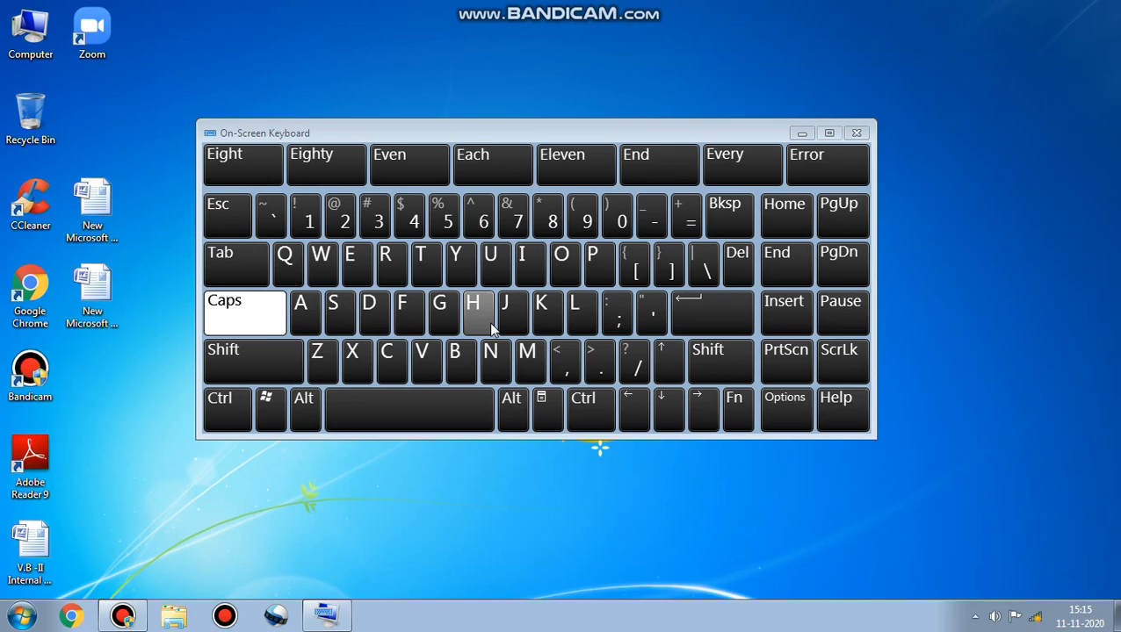
mouse_move(583, 215)
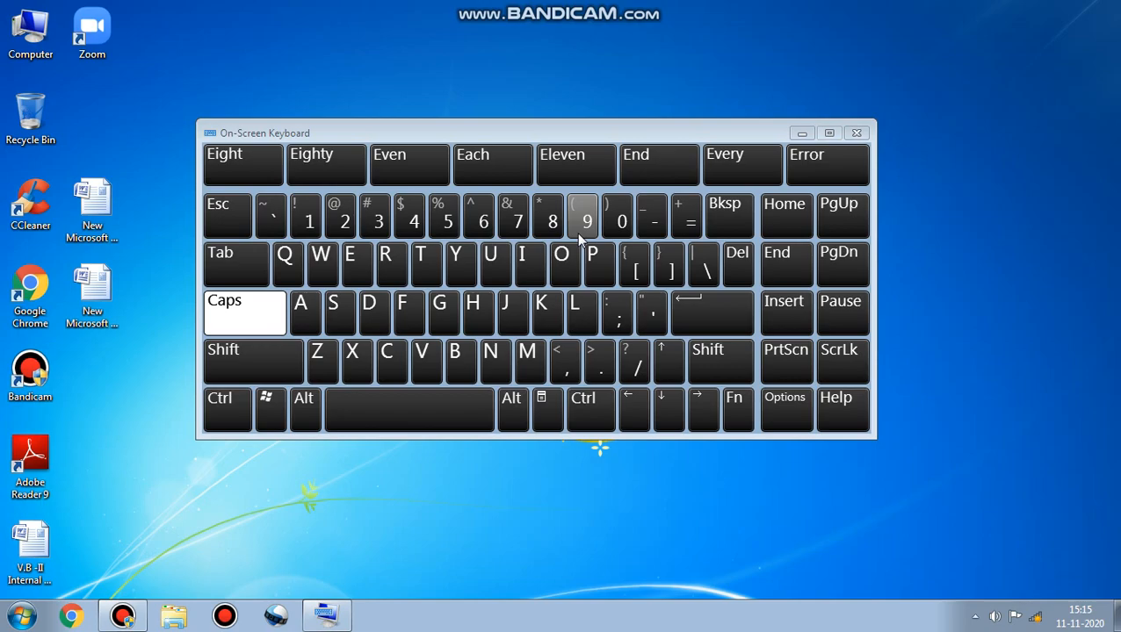
click(460, 263)
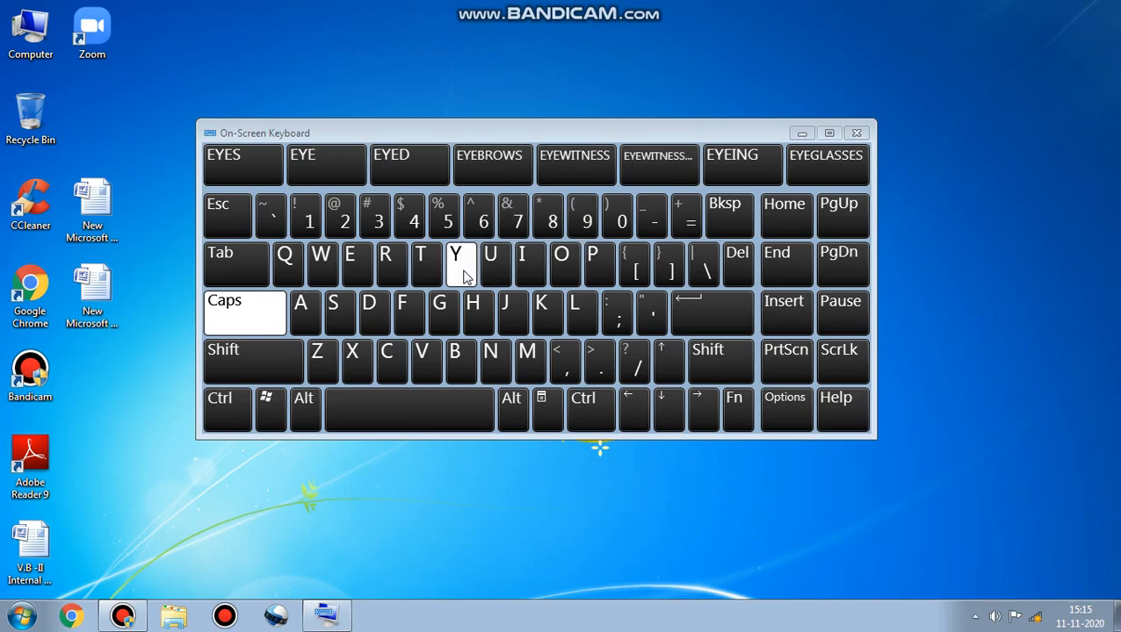